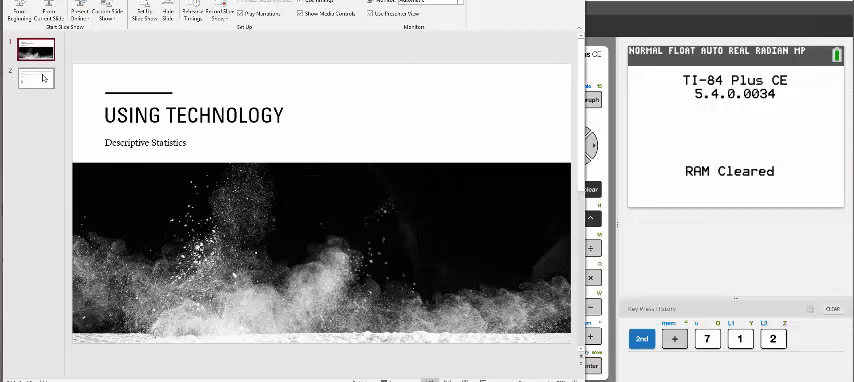
Go from the 'Using Technology' title slide to the commute-data slide
{"action": "left_click", "coordinate": [32, 78]}
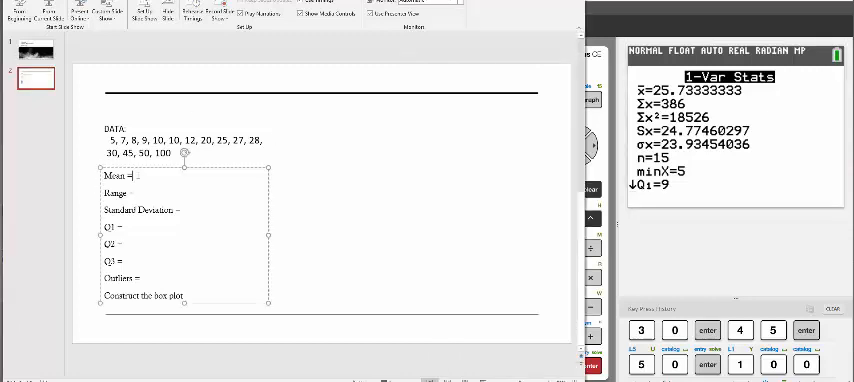
Enter mean 25.73, range 100 − 5 = 95 and standard deviation 24.77 after their labels
{"action": "type", "text": "25.73"}
{"action": "left_click", "coordinate": [184, 192]}
{"action": "type", "text": " 100"}
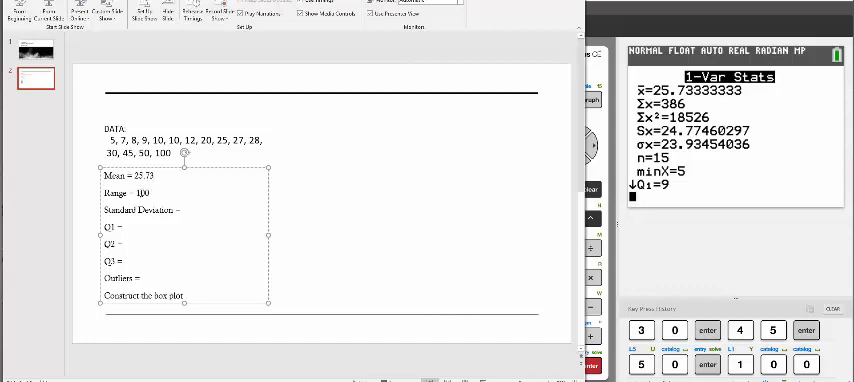
{"action": "type", "text": "5"}
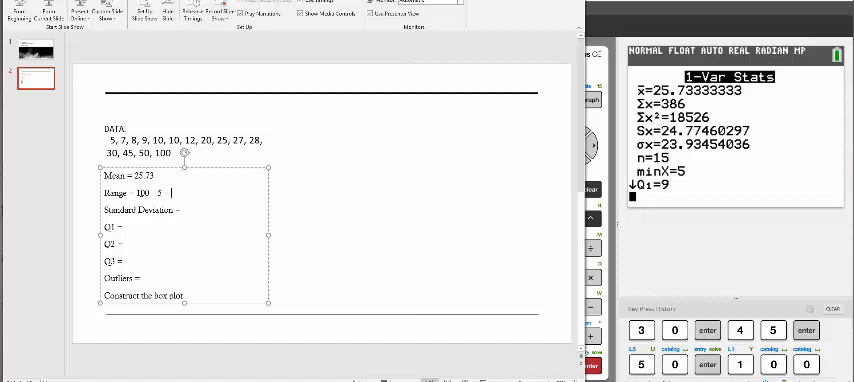
{"action": "type", "text": "95"}
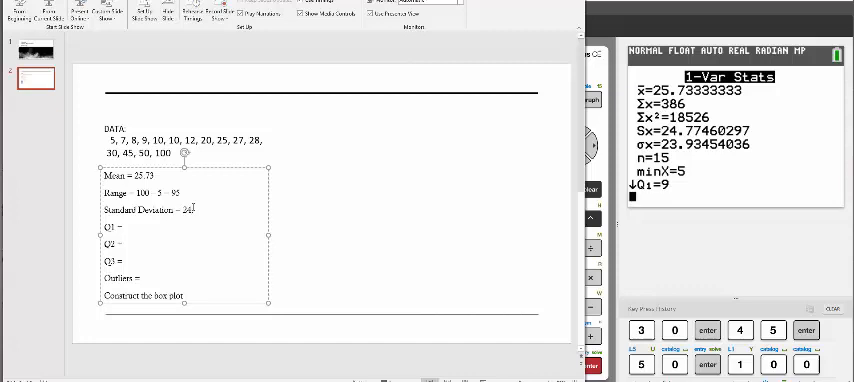
{"action": "type", "text": "24.77"}
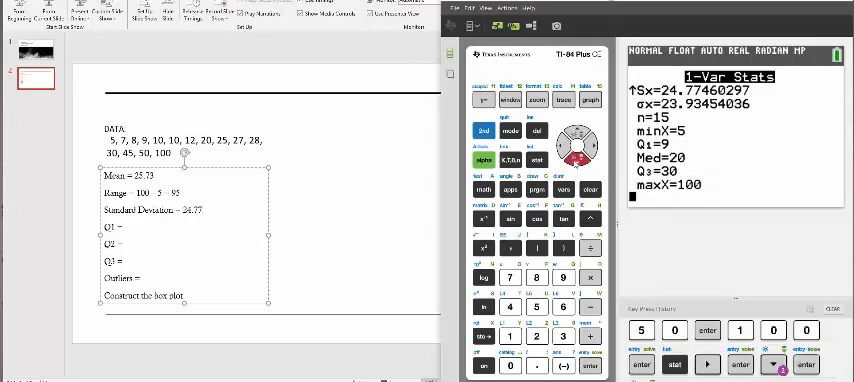
{"action": "mouse_move", "coordinate": [148, 240]}
{"action": "type", "text": " 9"}
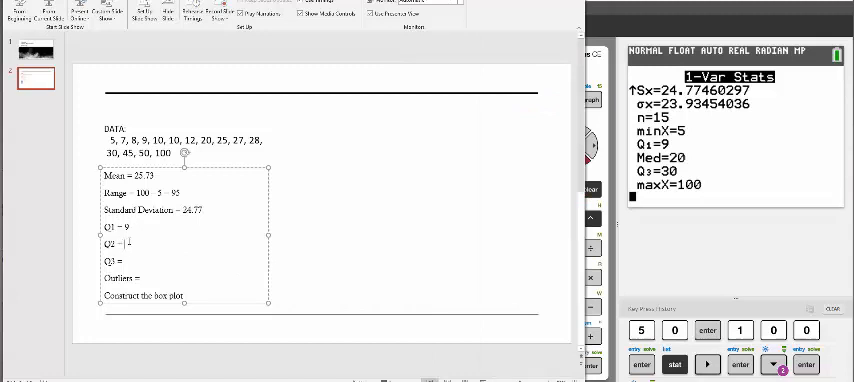
Enter Q2 = 20 and add the line IQR = 30 − 9 = 21 below the quartiles
{"action": "type", "text": "20"}
{"action": "left_click", "coordinate": [184, 260]}
{"action": "type", "text": " 30"}
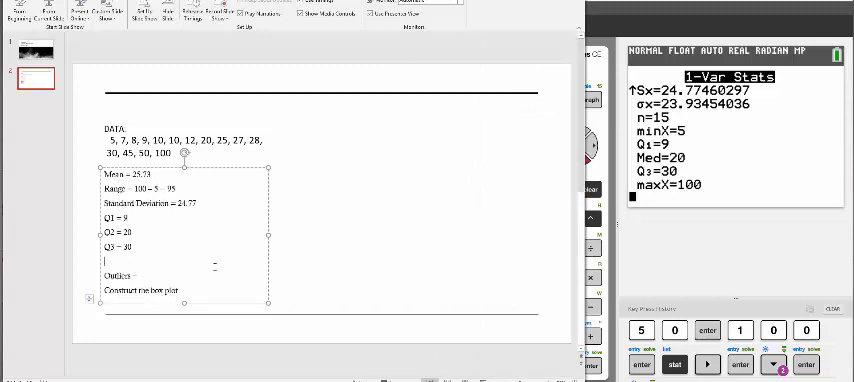
{"action": "type", "text": "IQR = Q3 – Q1 = 30 – 9 ="}
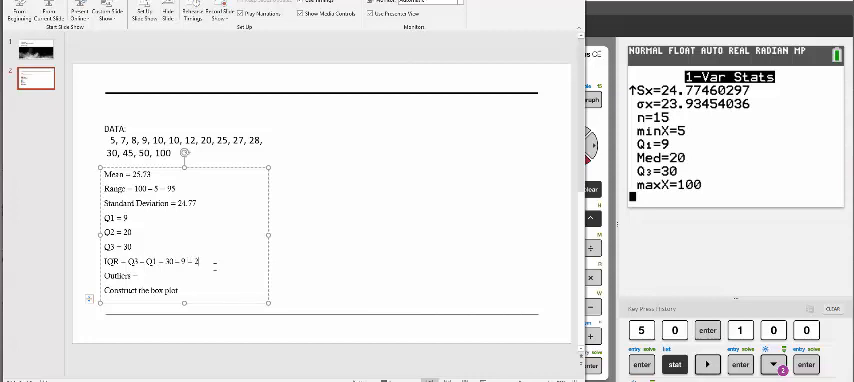
{"action": "type", "text": "21"}
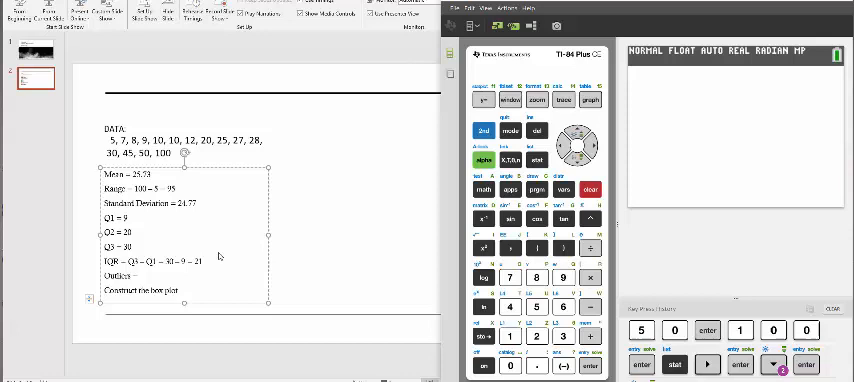
Compute the fences −22.5 and 61.5 on the calculator and note that 100 is an outlier
{"action": "left_click", "coordinate": [536, 278]}
{"action": "type", "text": " 100"}
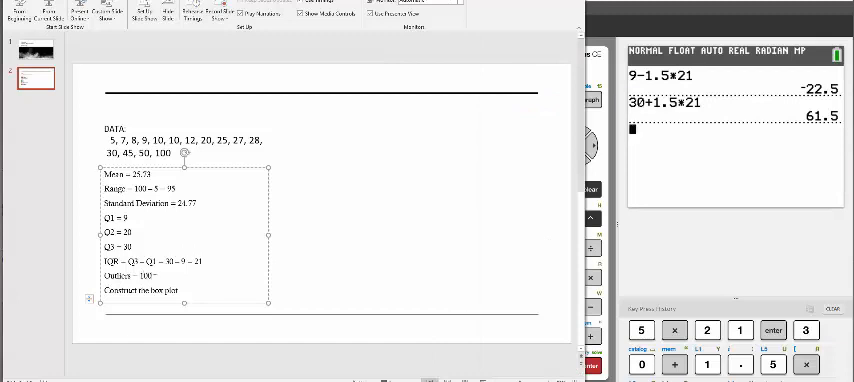
{"action": "type", "text": "is an outlier!"}
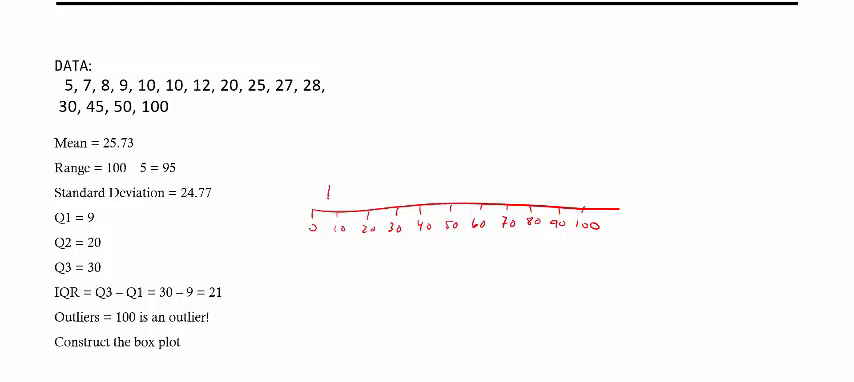
Draw the left whisker and the Q1-to-Q3 box with its median line over the number line
{"action": "left_click_drag", "start_coordinate": [324, 188], "coordinate": [376, 198]}
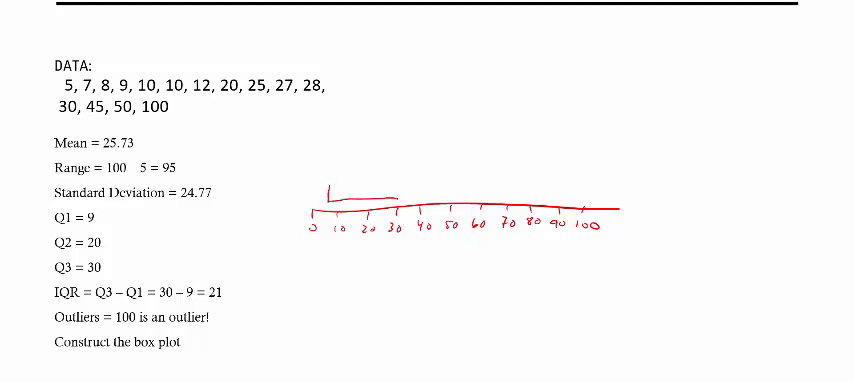
{"action": "left_click_drag", "start_coordinate": [320, 188], "coordinate": [400, 204]}
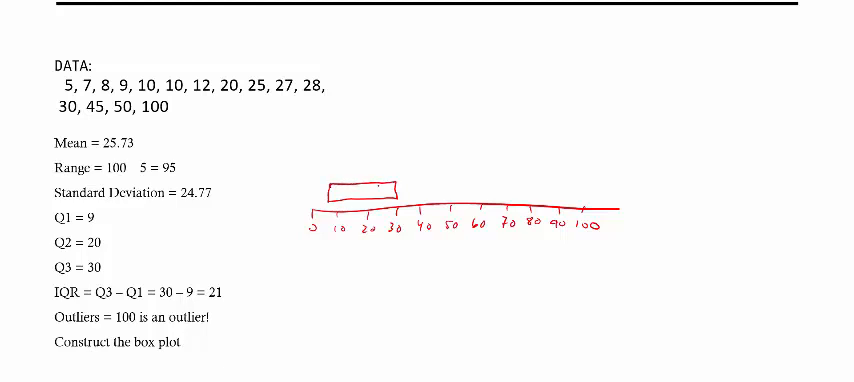
{"action": "left_click_drag", "start_coordinate": [372, 184], "coordinate": [372, 200]}
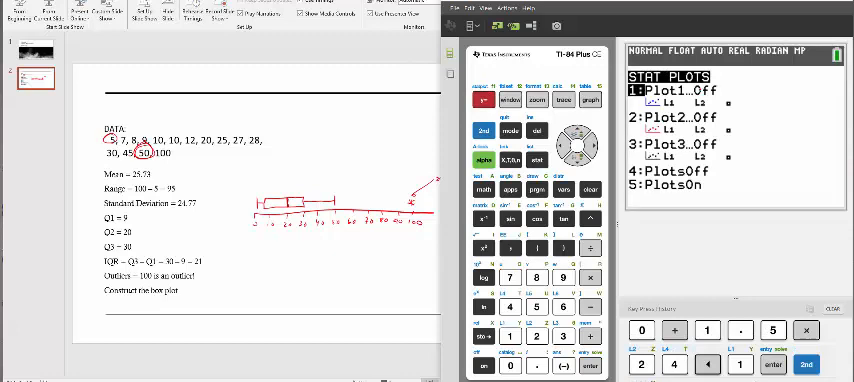
Configure Stat Plot1 as a box plot of L1 and bring up the ZOOM menu
{"action": "left_click", "coordinate": [656, 92]}
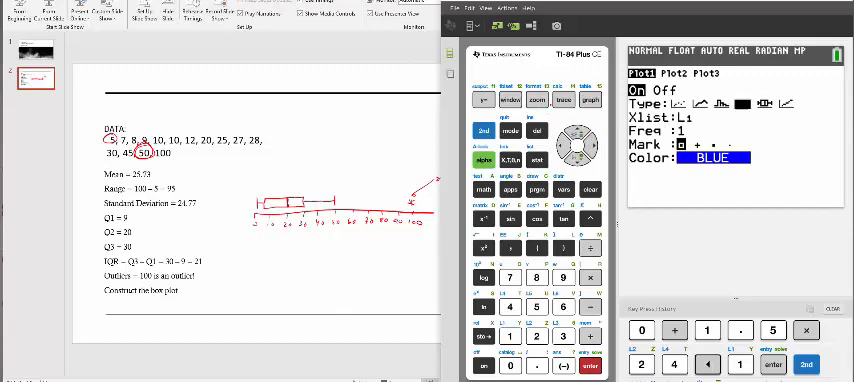
{"action": "left_click", "coordinate": [538, 100]}
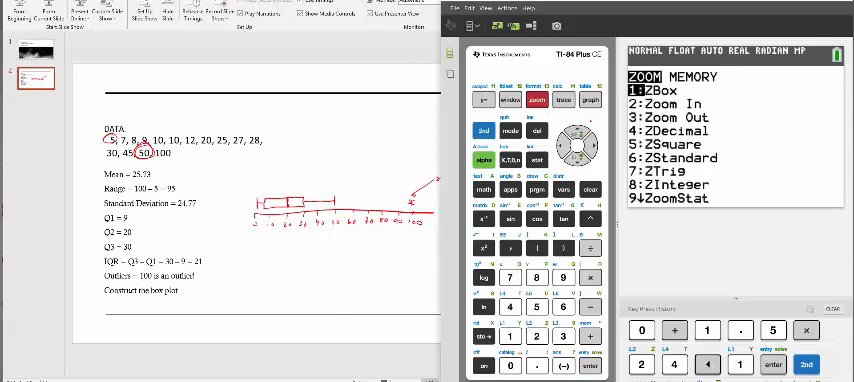